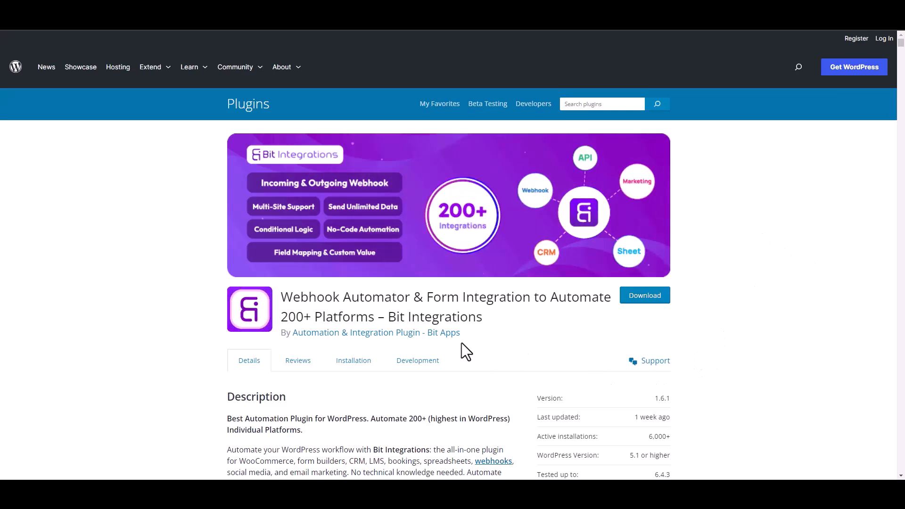
pyautogui.moveTo(485, 333)
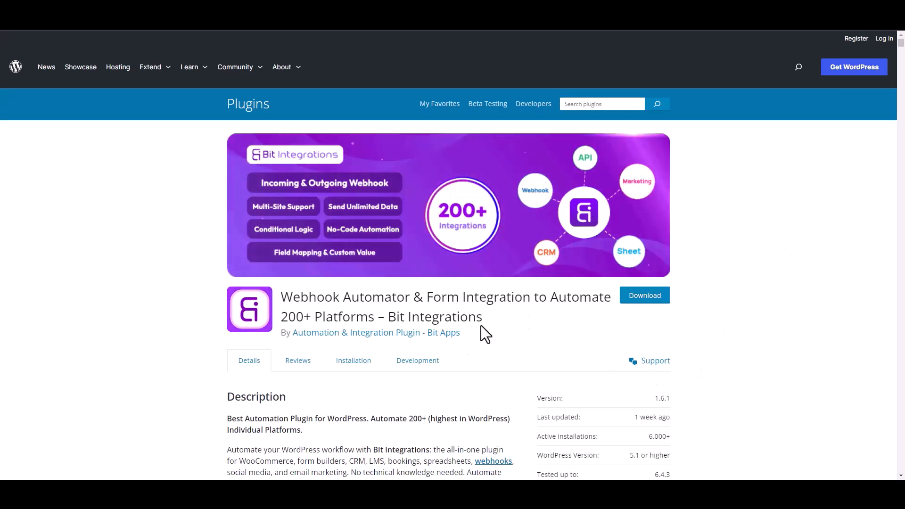
# - Go from the WordPress.org plugin listing to Bit Integrations' welcome screen in the site dashboard
pyautogui.doubleClick(434, 316)
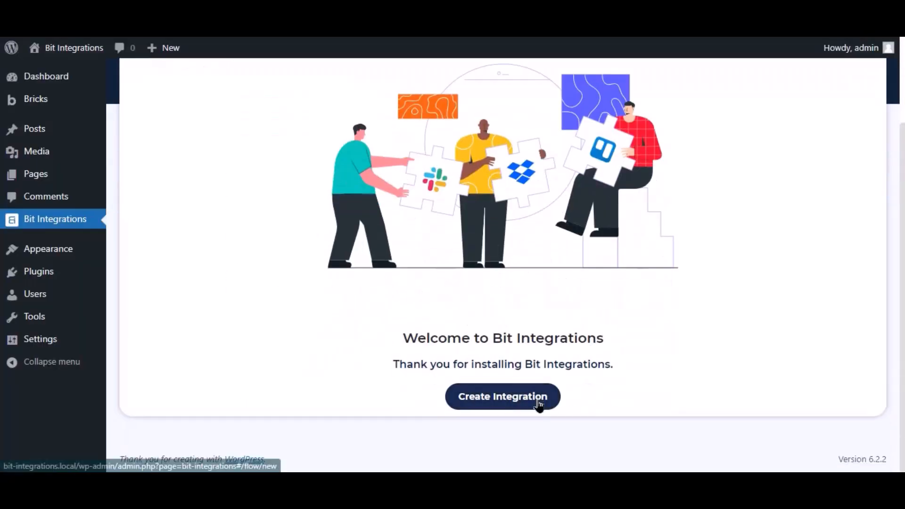
# - Create a new integration and choose Bricks as its trigger after searching 'bricks'
pyautogui.click(501, 397)
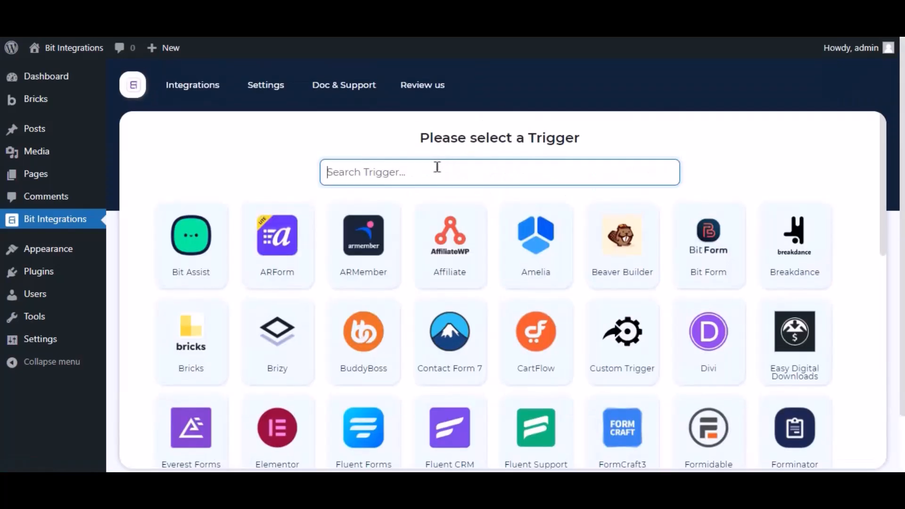
pyautogui.write('bricks')
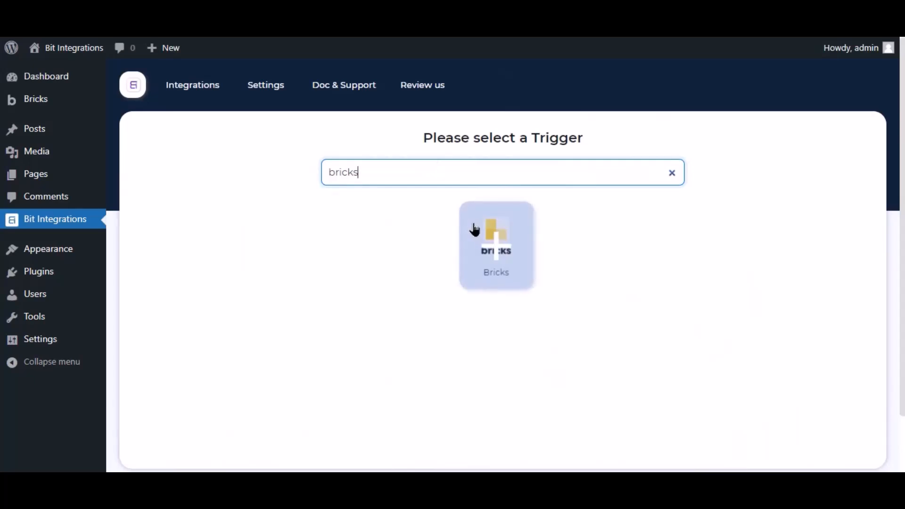
pyautogui.click(495, 242)
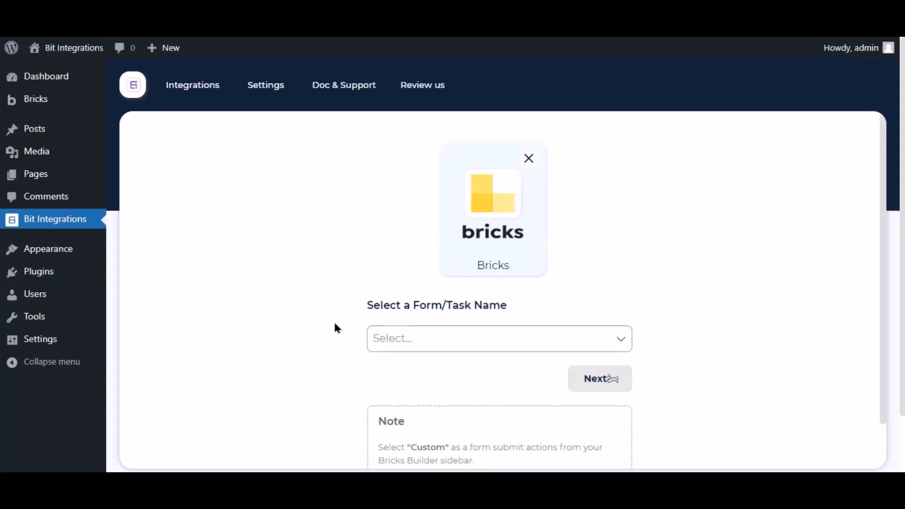
pyautogui.moveTo(341, 58)
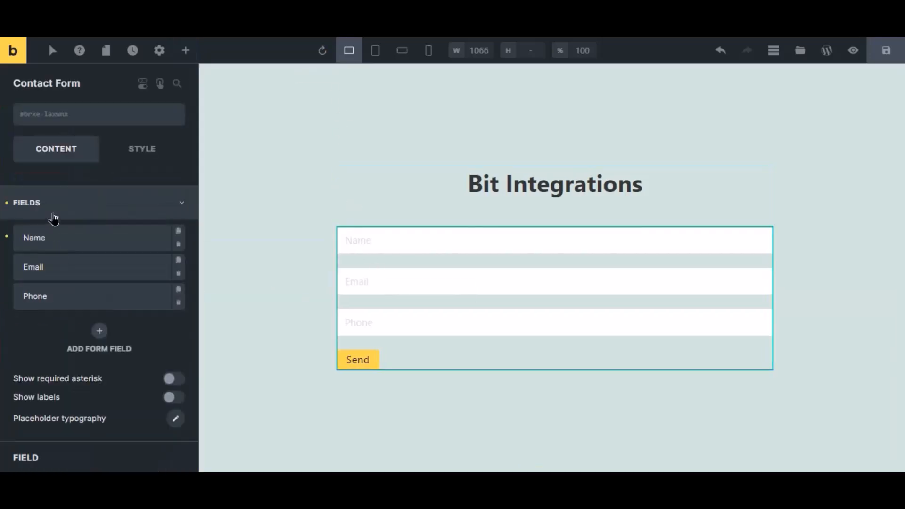
# - Set the Contact Form's after-submit action to Custom in its Actions settings
pyautogui.click(46, 322)
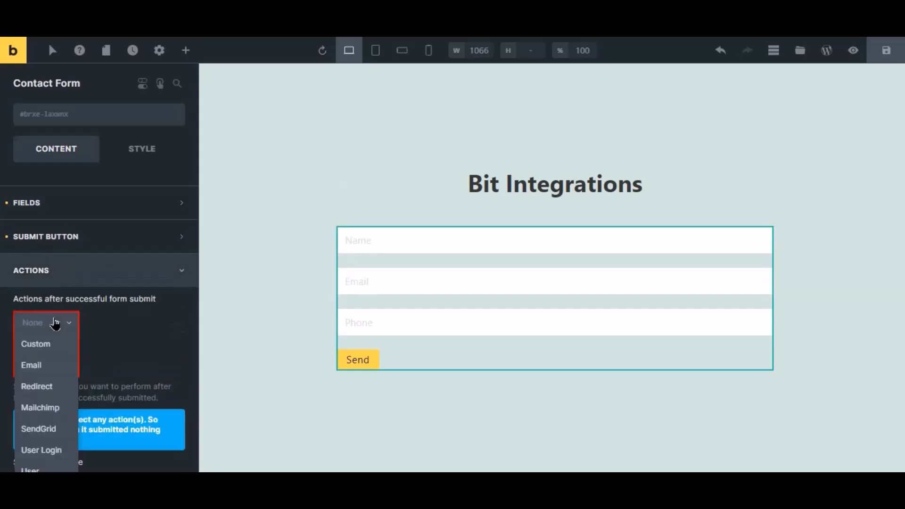
pyautogui.click(35, 343)
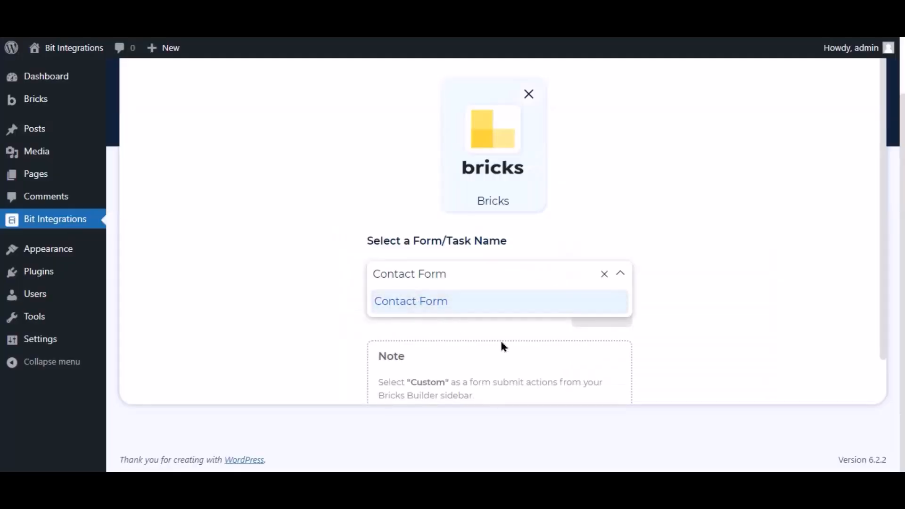
# - Use Contact Form as the trigger form and ThriveAutomator as the action, reaching its start page
pyautogui.click(409, 301)
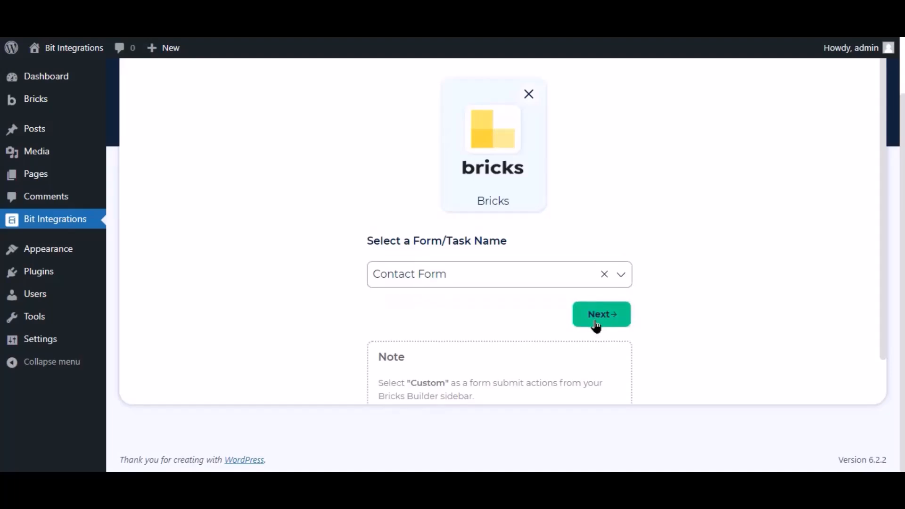
pyautogui.click(601, 314)
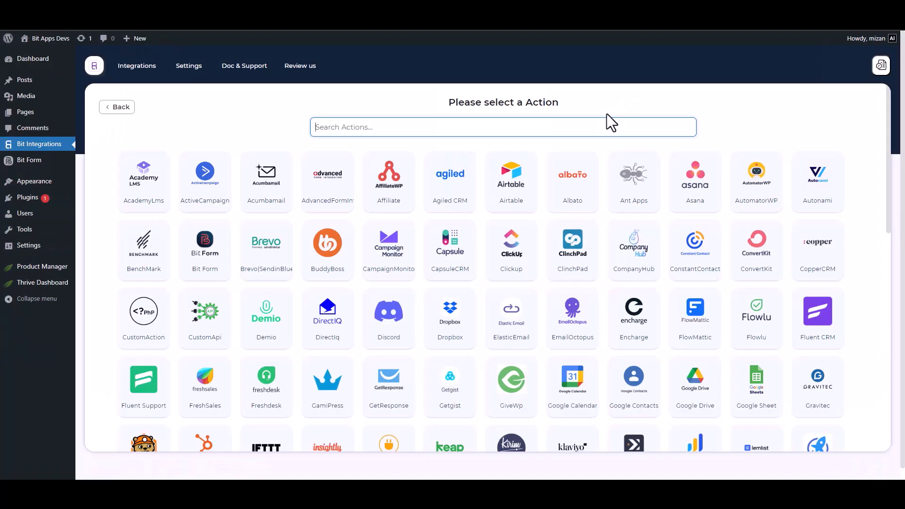
pyautogui.write('th')
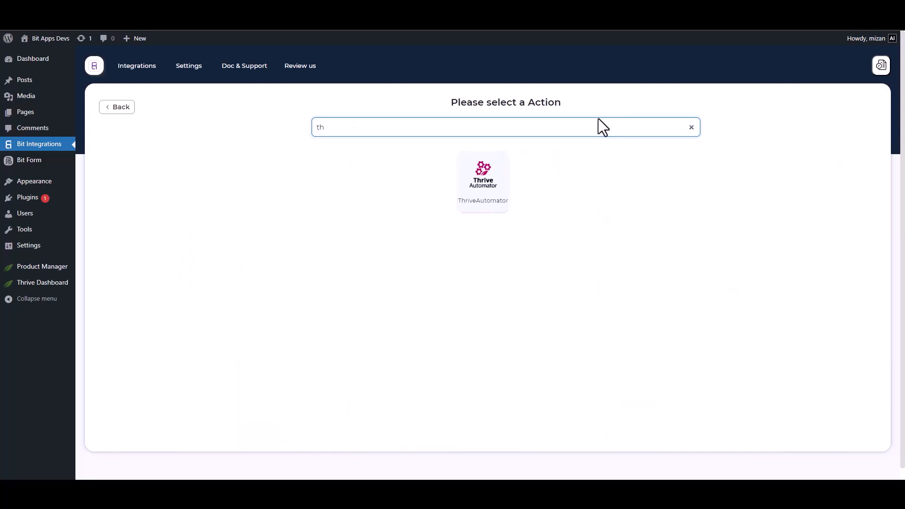
pyautogui.click(483, 176)
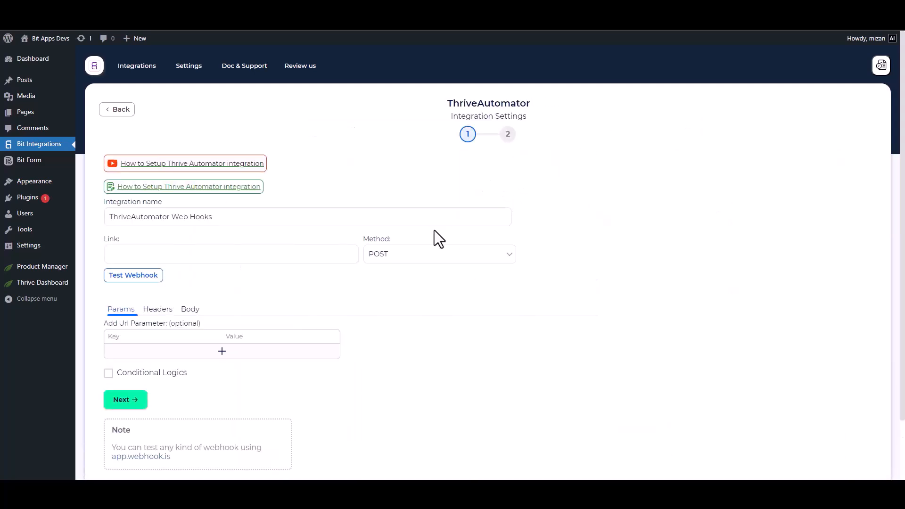
pyautogui.click(230, 254)
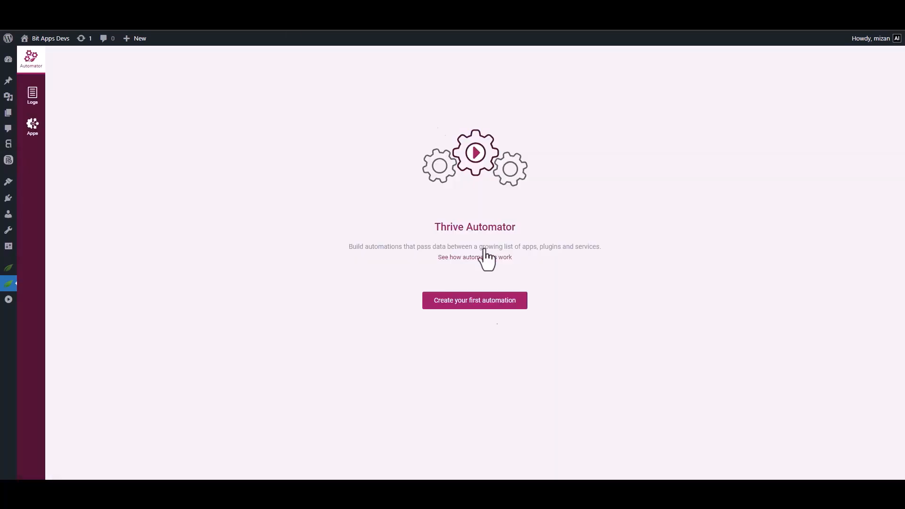
pyautogui.moveTo(456, 315)
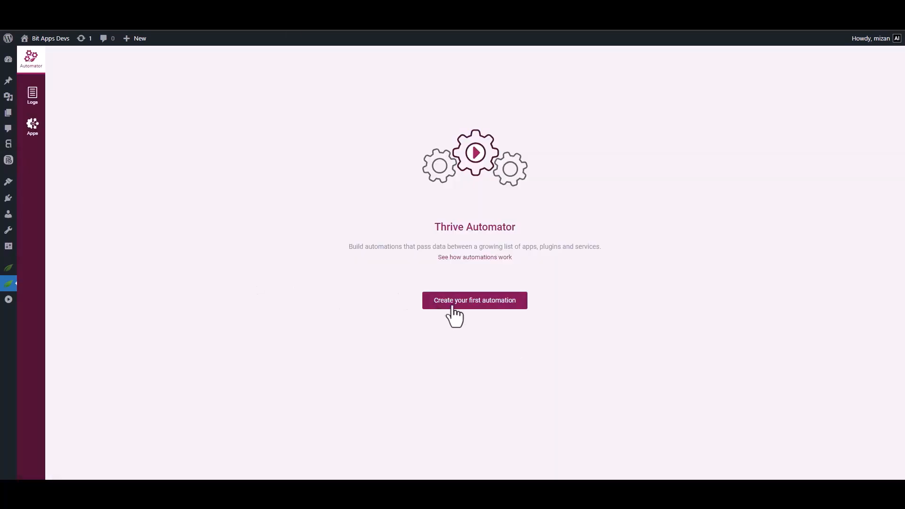
# - Create a first automation with an Incoming webhook trigger, copy its URL and start listening
pyautogui.click(474, 300)
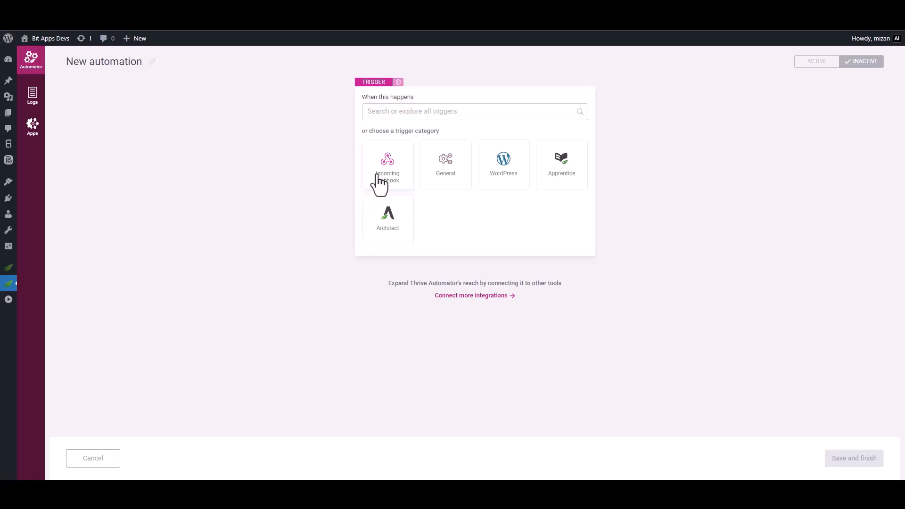
pyautogui.click(387, 164)
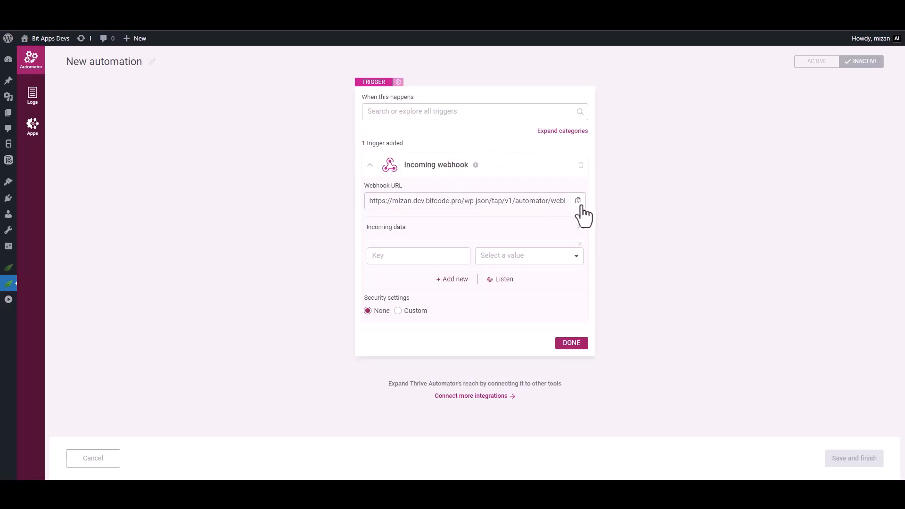
pyautogui.click(499, 279)
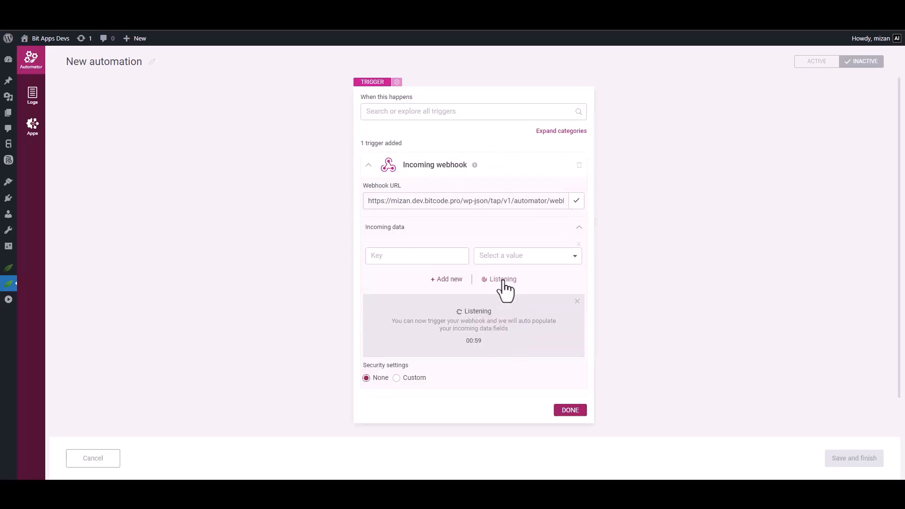
pyautogui.moveTo(458, 283)
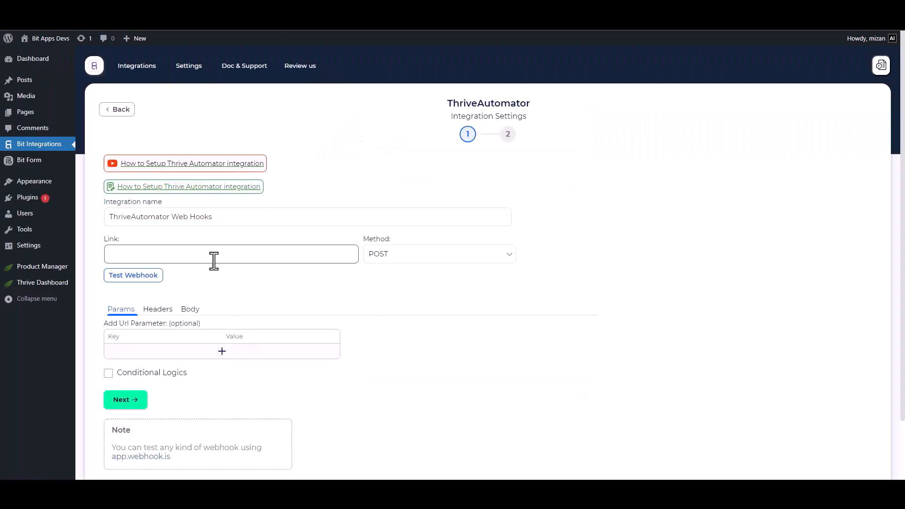
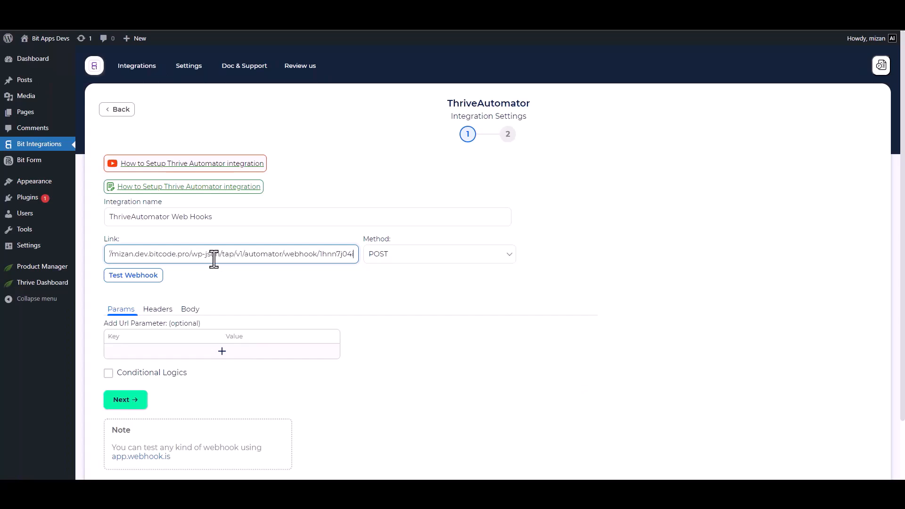
# - Send form data as application/json to the Thrive Automator webhook link and run Test Webhook
pyautogui.click(189, 308)
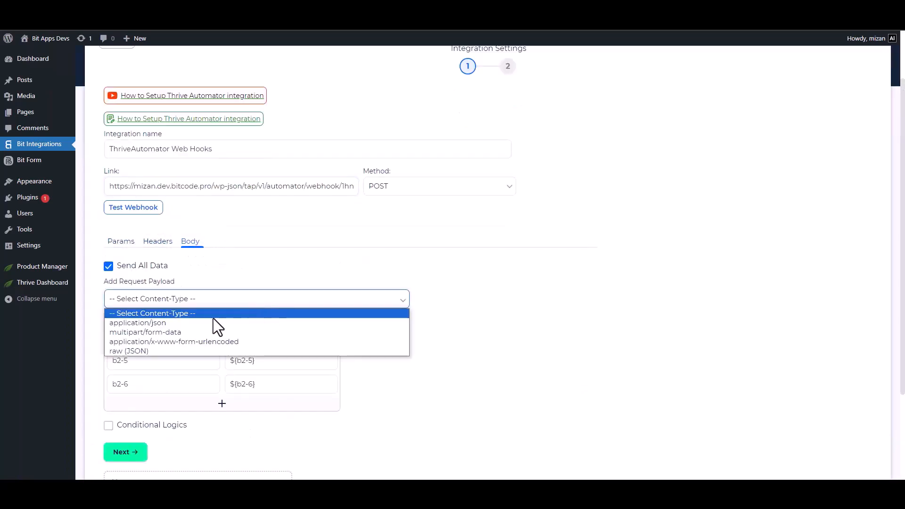
pyautogui.click(138, 322)
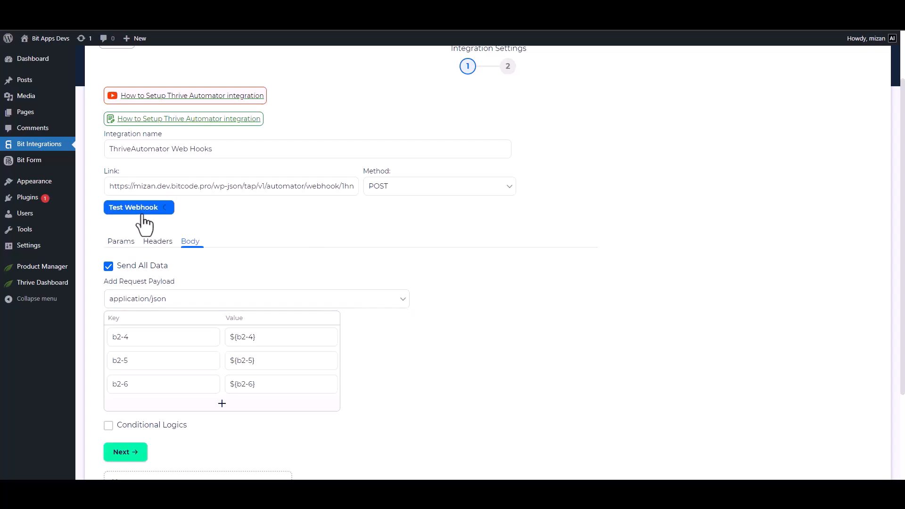
pyautogui.click(133, 207)
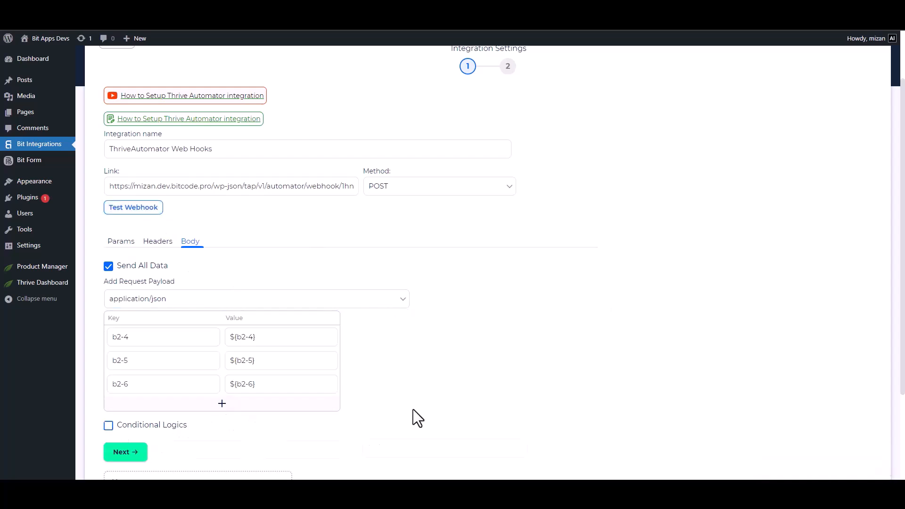
# - Leave conditional rules off, continue and Finish & Save the integration
pyautogui.click(108, 425)
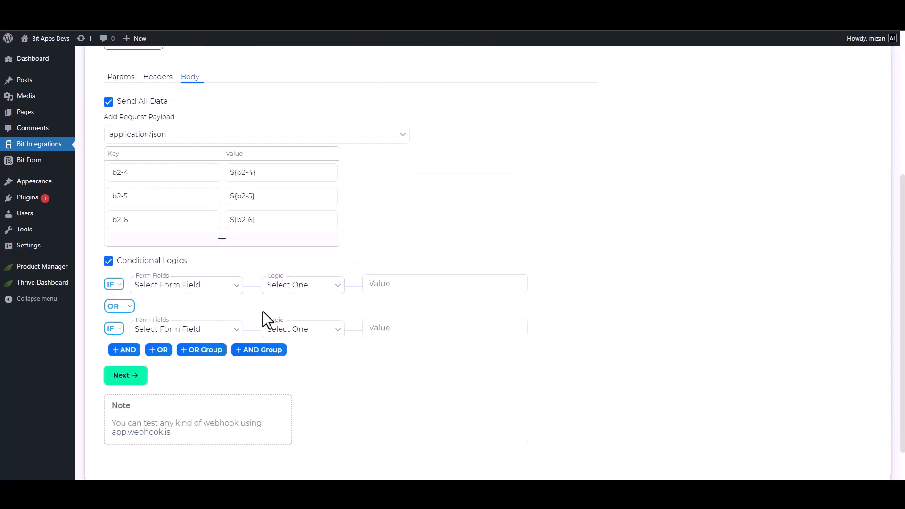
pyautogui.moveTo(266, 309)
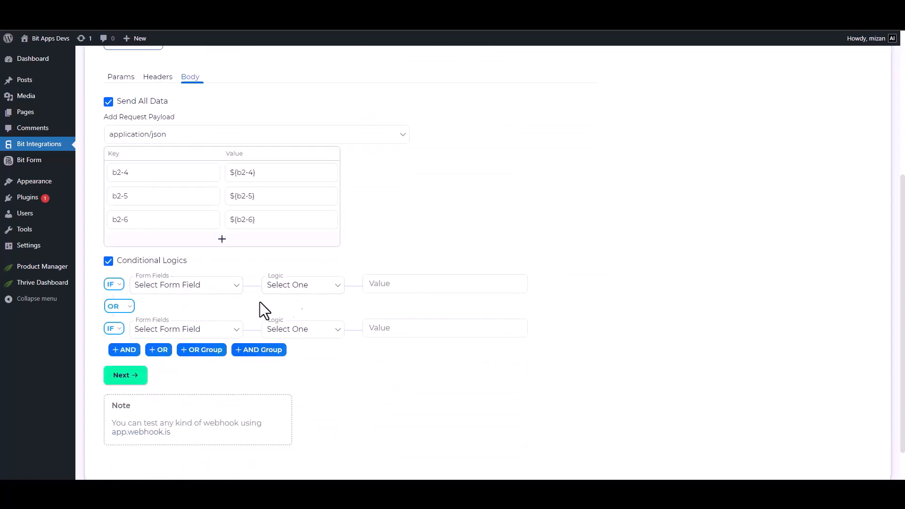
pyautogui.click(108, 260)
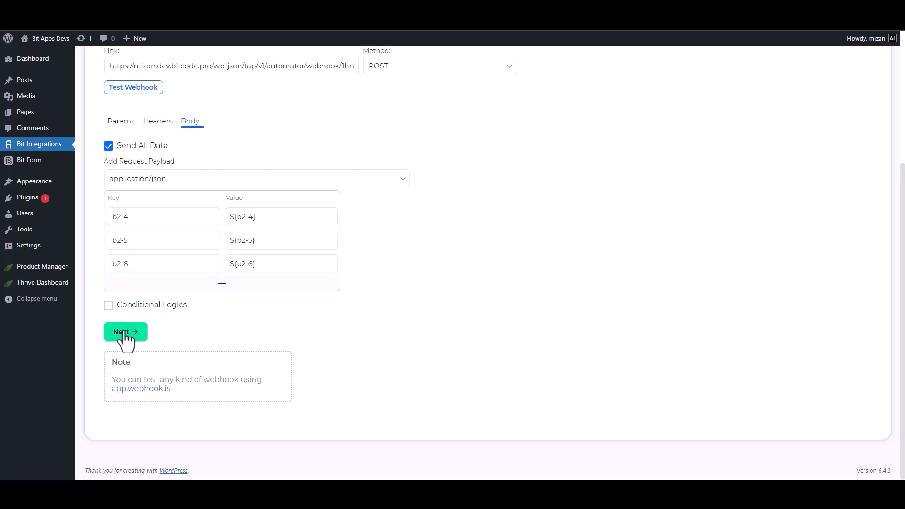
pyautogui.click(125, 332)
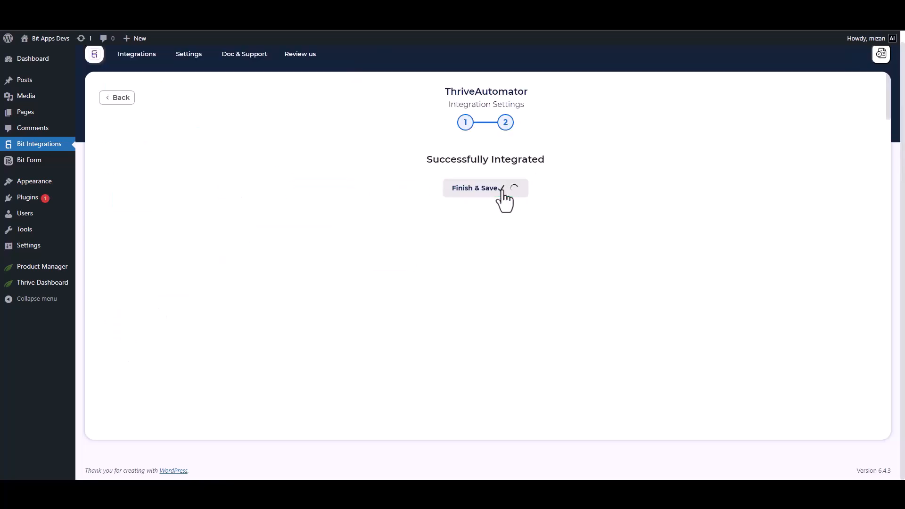
pyautogui.click(475, 188)
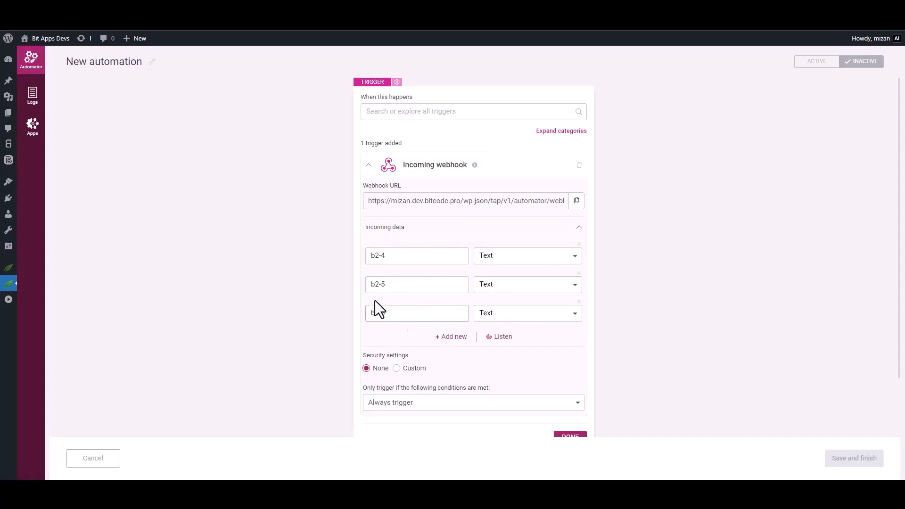
# - Confirm the incoming fields b2-4 (Email), b2-5 and b2-6 (Text) and complete the webhook trigger
pyautogui.write('b2-6')
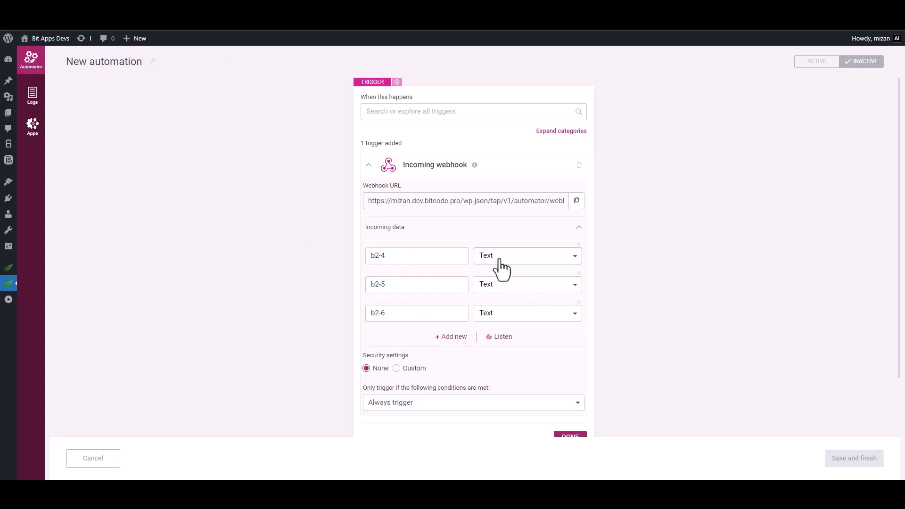
pyautogui.click(525, 255)
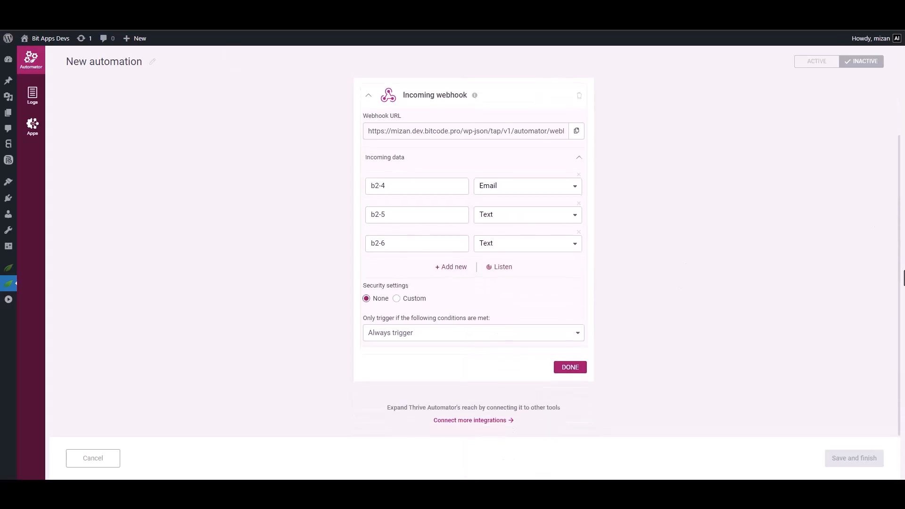
pyautogui.click(569, 367)
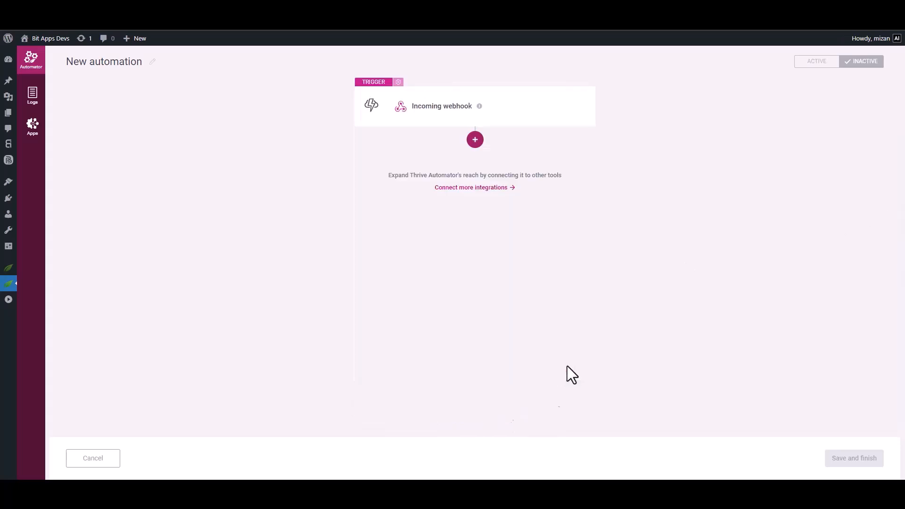
pyautogui.moveTo(474, 140)
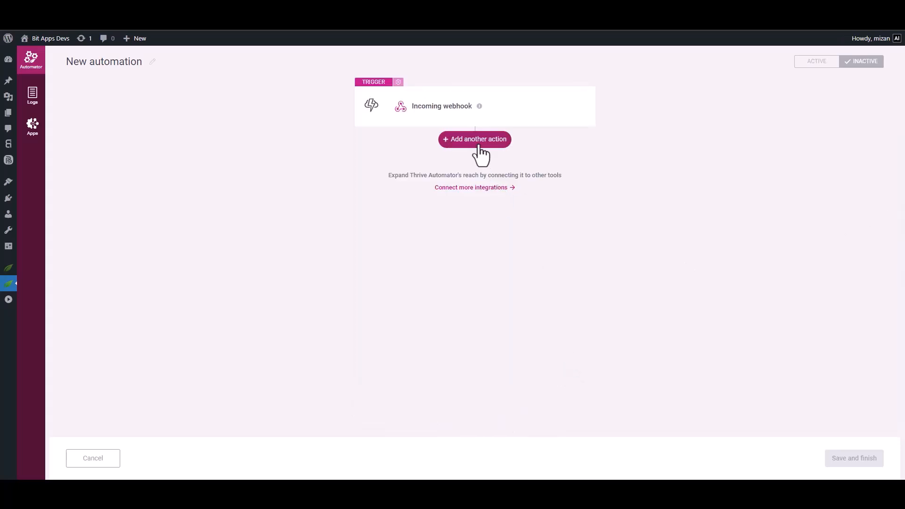
# - Add an Email 'Add user in autoresponder' action after the webhook trigger
pyautogui.click(474, 140)
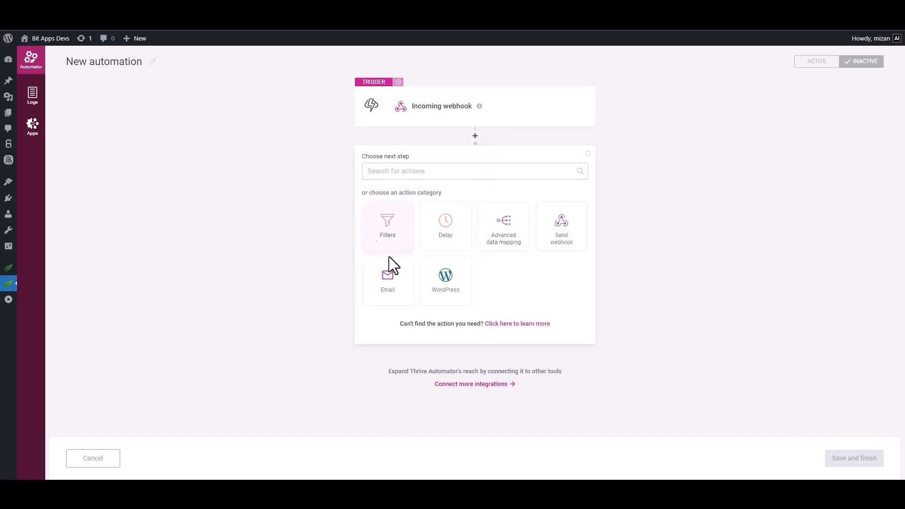
pyautogui.click(387, 280)
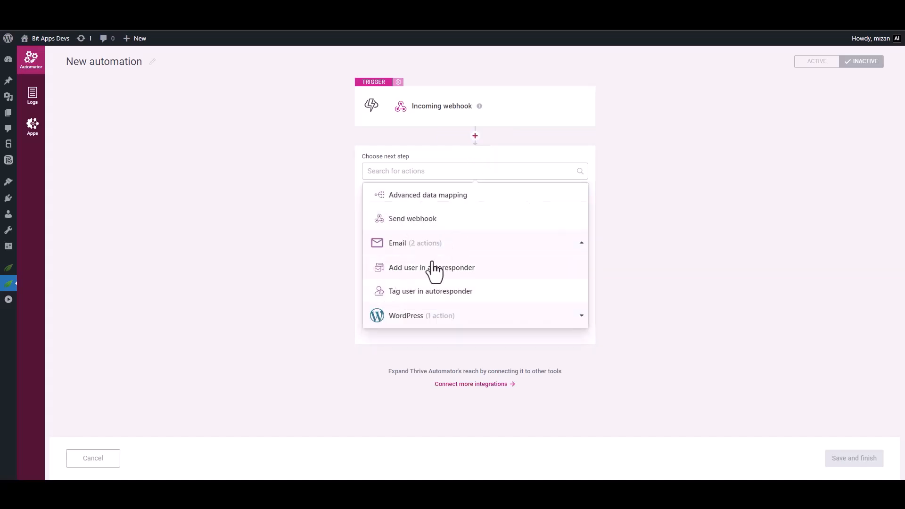
pyautogui.click(431, 266)
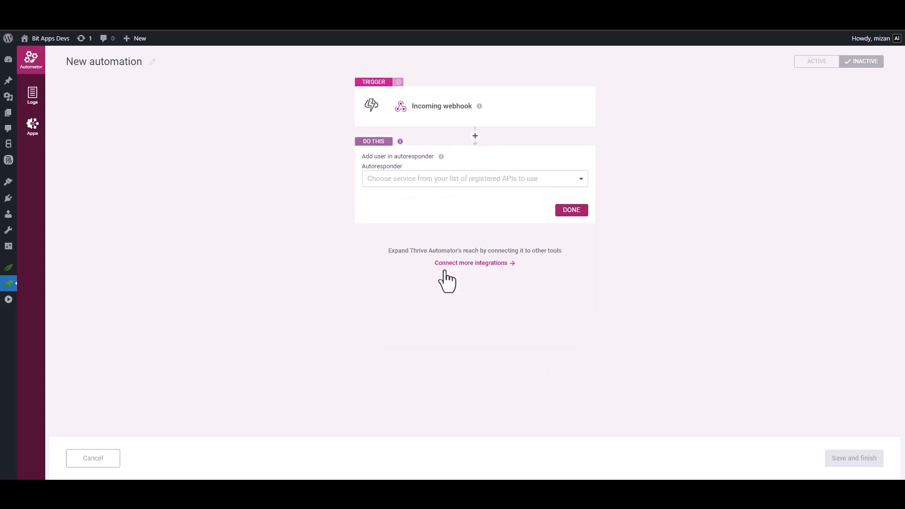
pyautogui.click(472, 179)
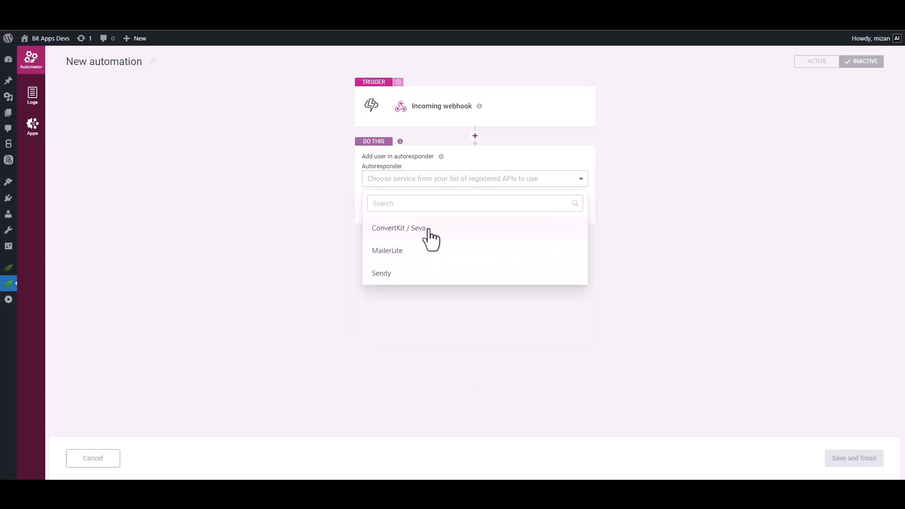
pyautogui.moveTo(397, 264)
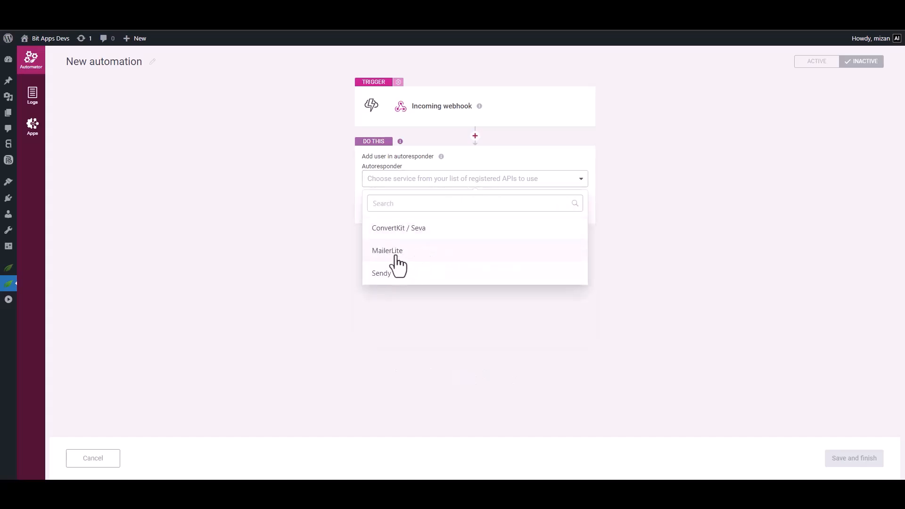
# - Set the autoresponder to MailerLite with the Bit Integrations list and confirm the action
pyautogui.click(386, 250)
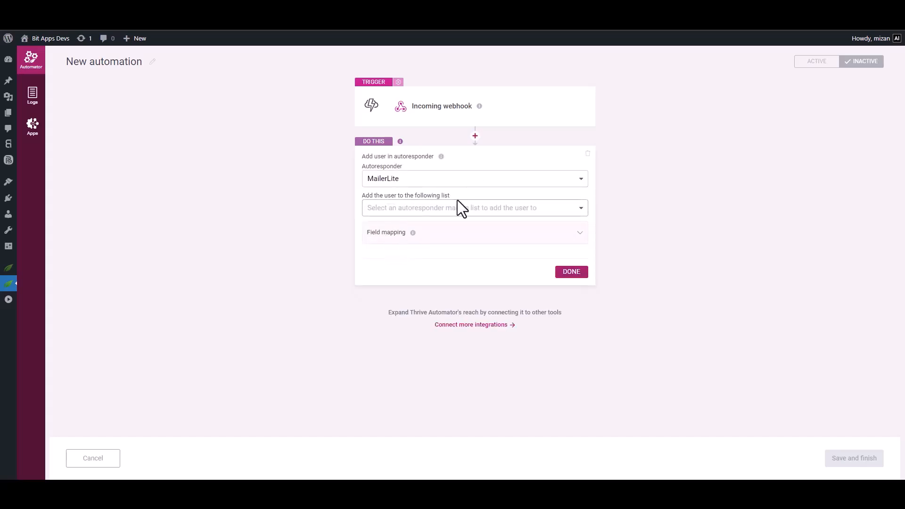
pyautogui.click(474, 207)
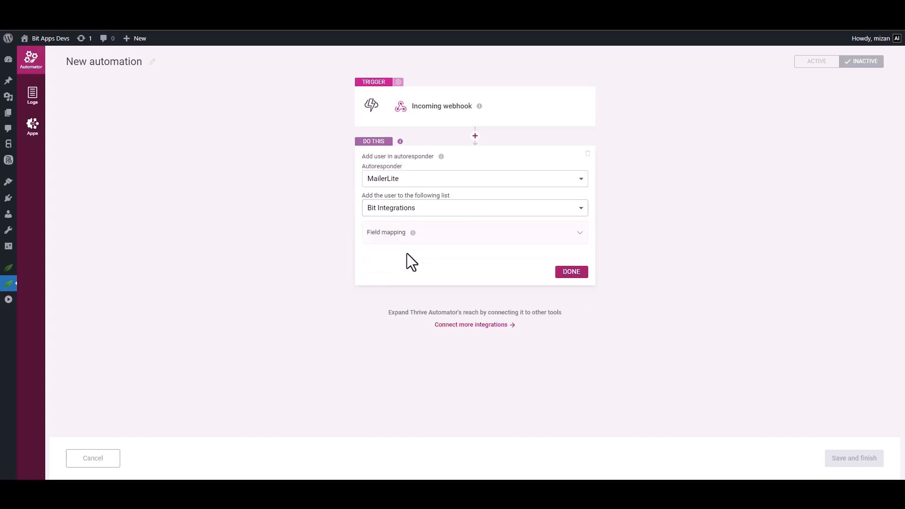
pyautogui.click(570, 271)
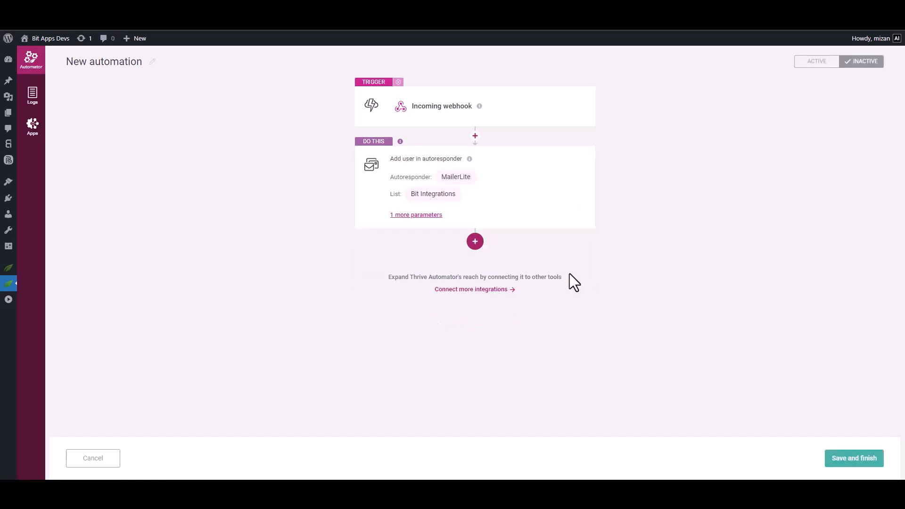
# - Save and finish the automation, then switch its status from INACTIVE to ACTIVE
pyautogui.click(853, 458)
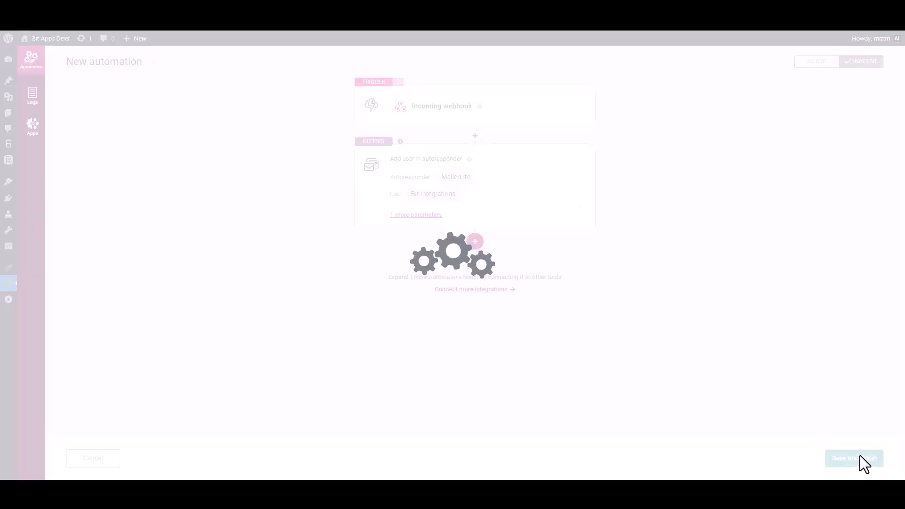
pyautogui.click(853, 458)
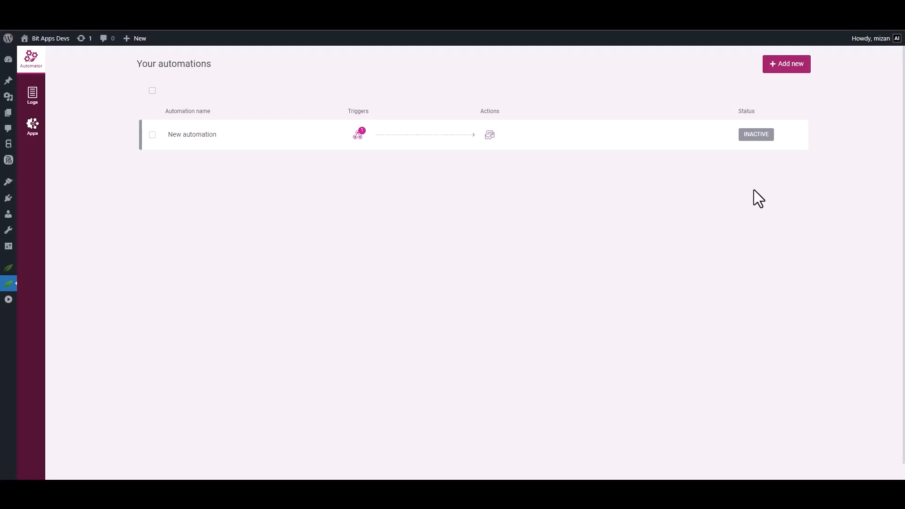
pyautogui.click(755, 133)
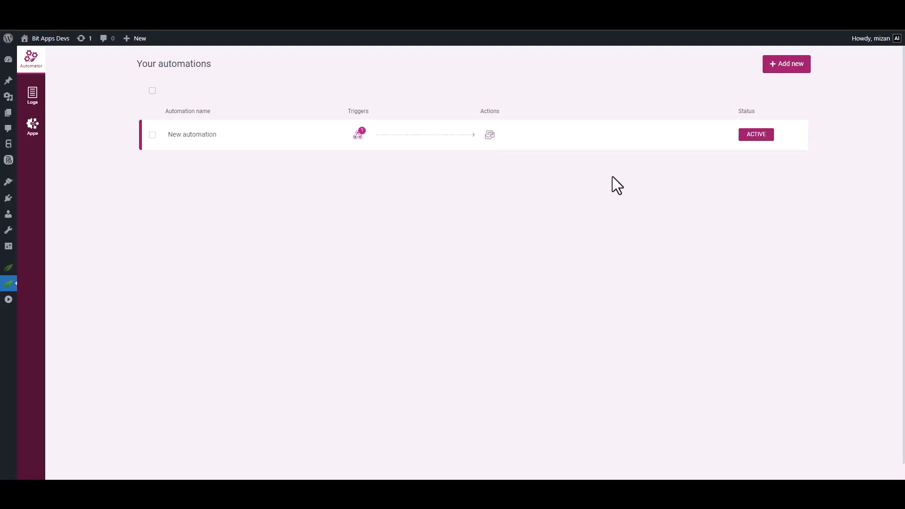
pyautogui.moveTo(631, 203)
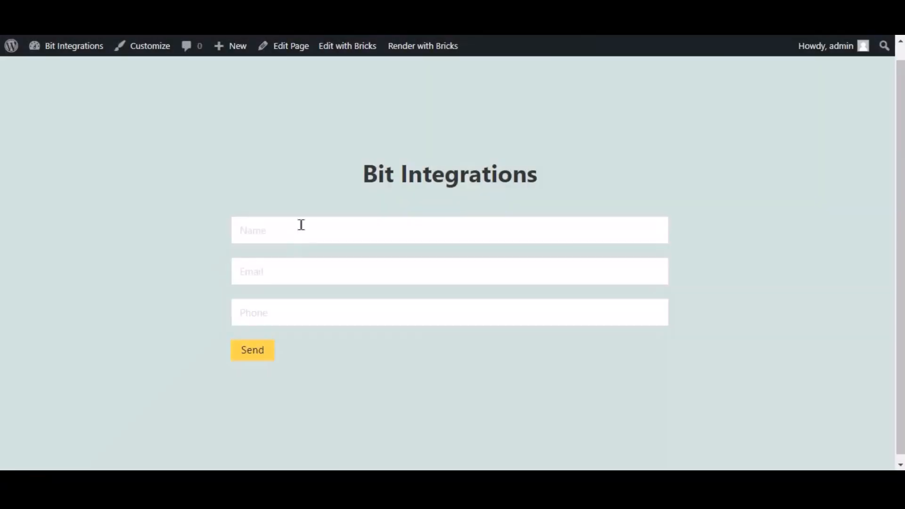
pyautogui.write('Bit In')
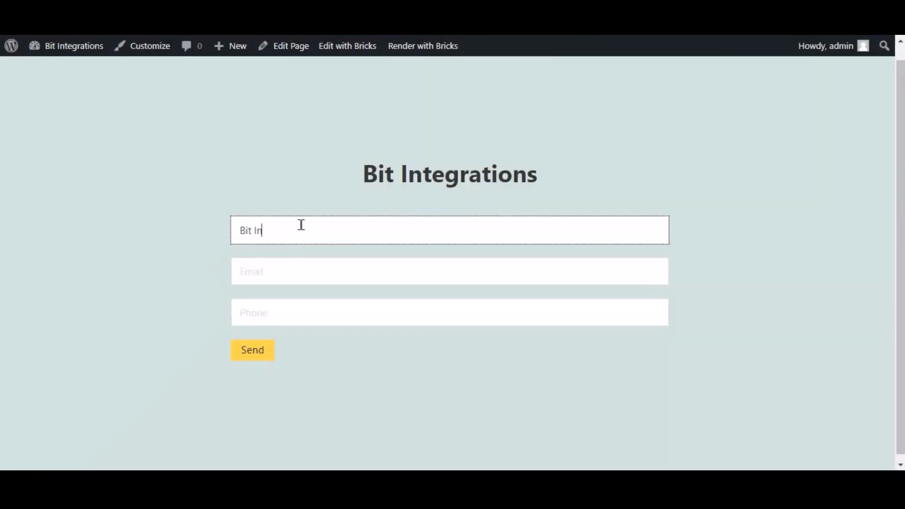
pyautogui.write('t')
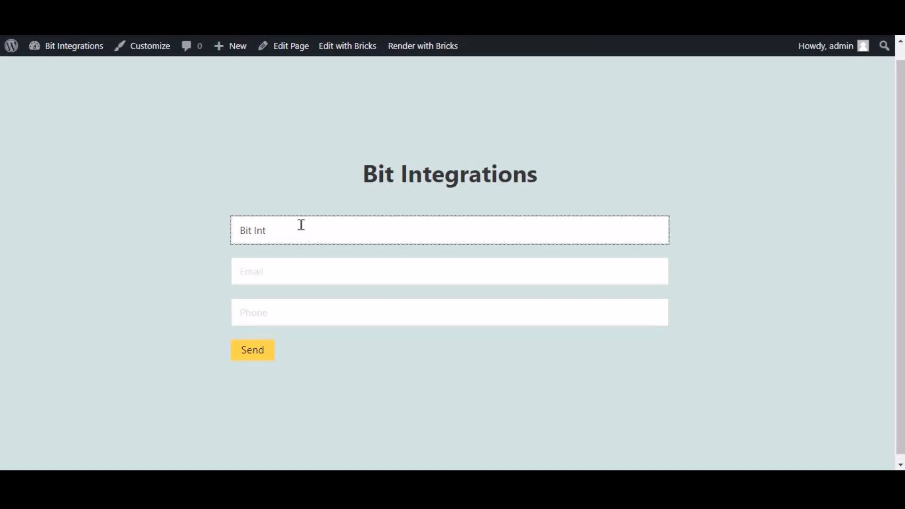
pyautogui.press('Backspace')
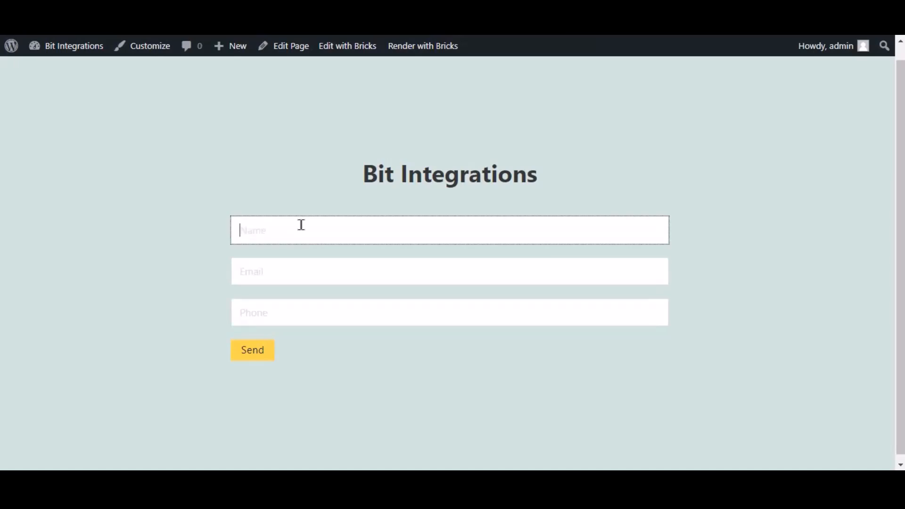
pyautogui.write('Bit Integra')
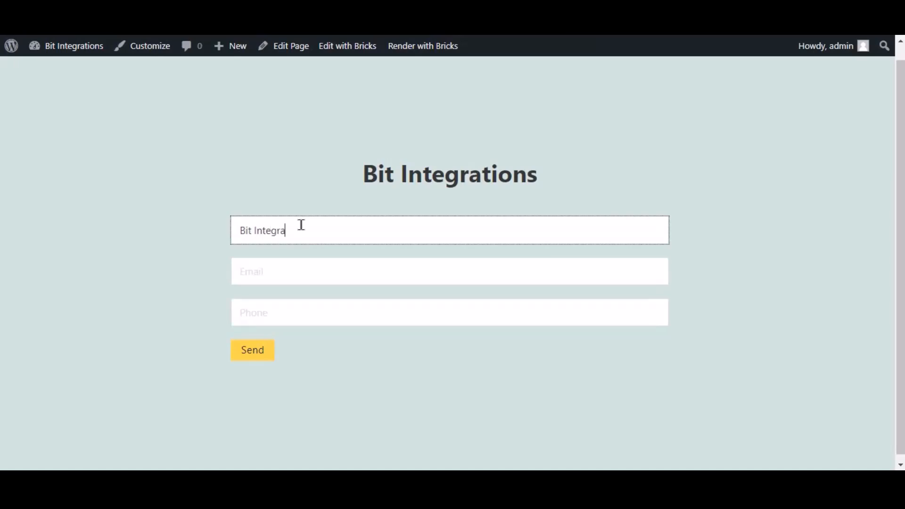
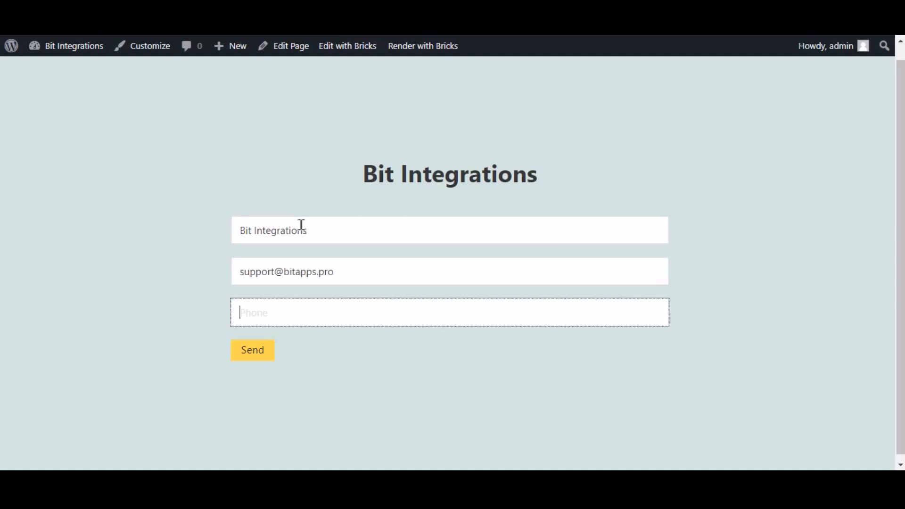
pyautogui.write('444555666')
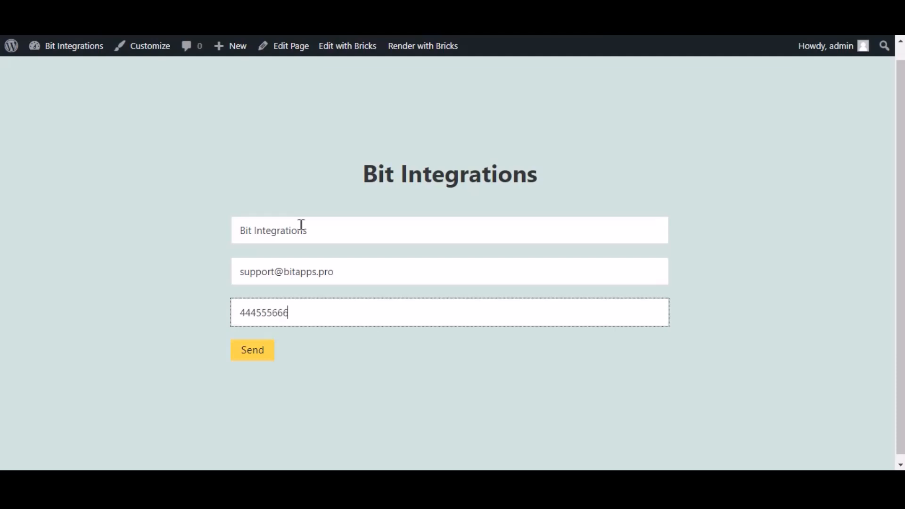
pyautogui.click(253, 350)
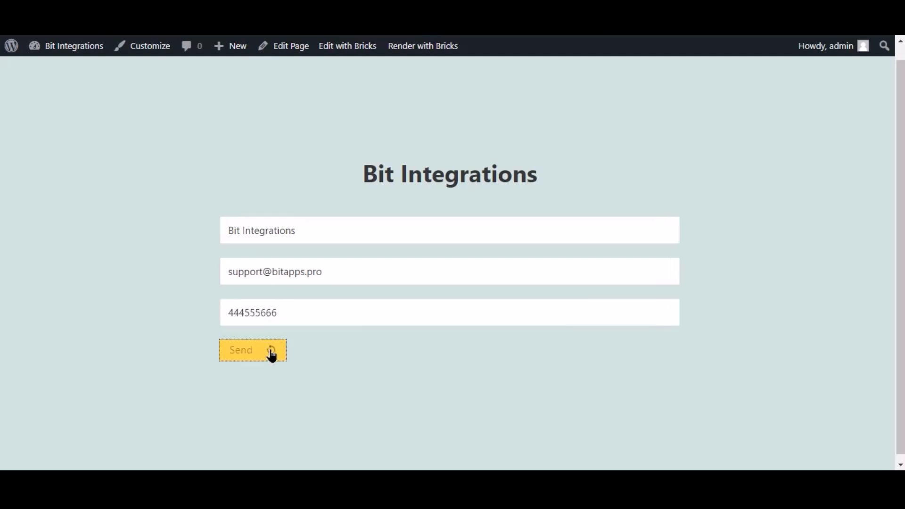
pyautogui.click(253, 349)
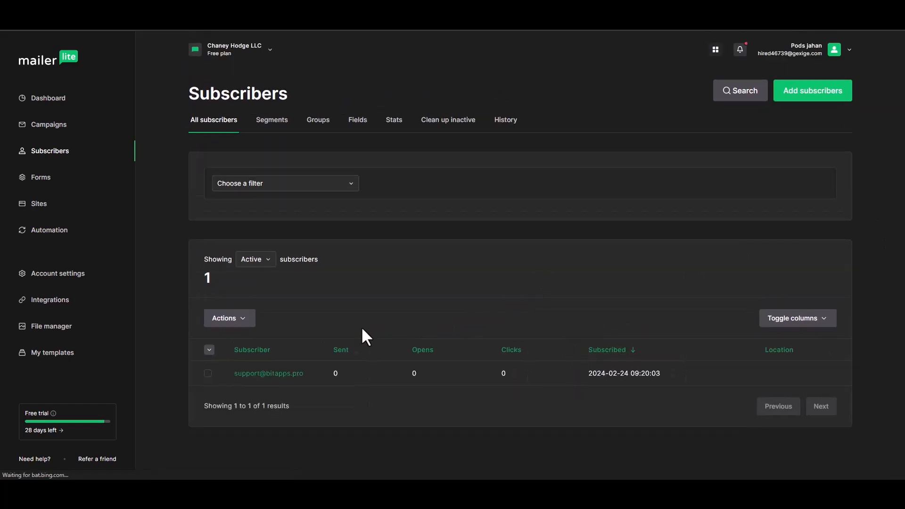
pyautogui.moveTo(267, 373)
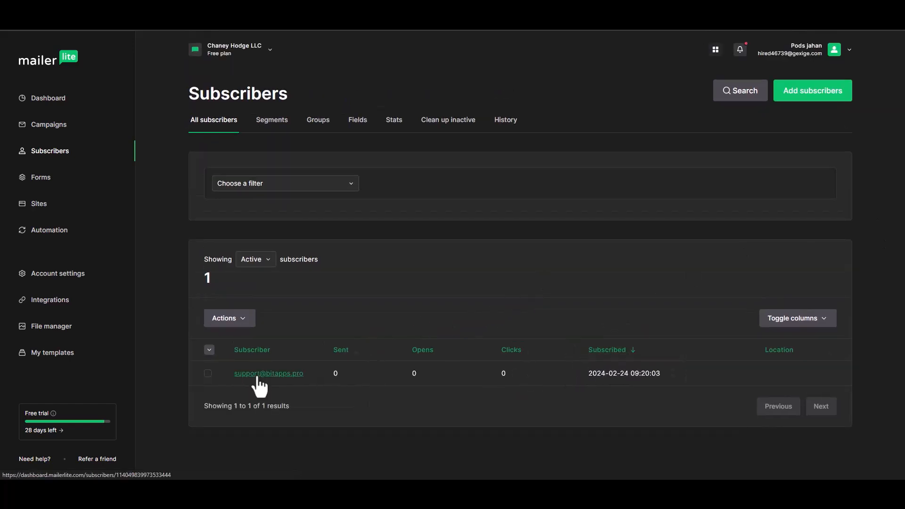
# - View the test subscriber's profile showing the Bit Integrations group and API subscription source
pyautogui.click(268, 373)
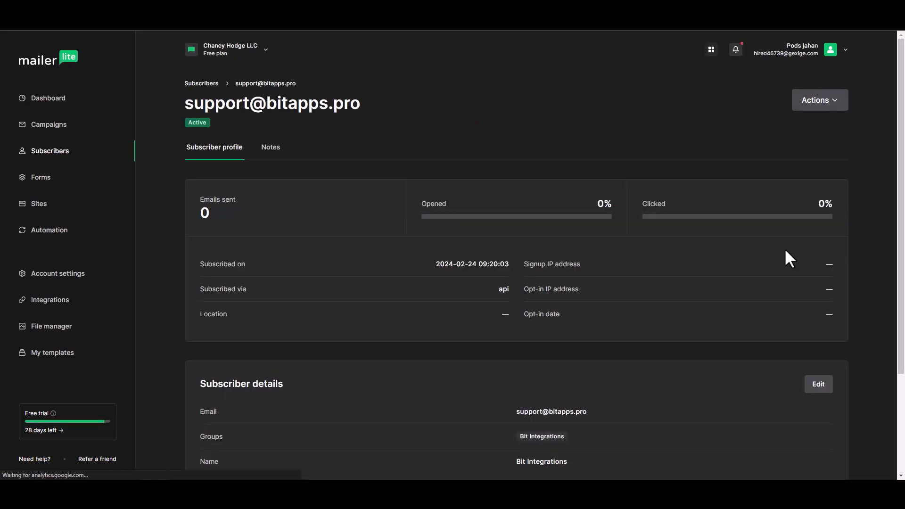
pyautogui.scroll(-3)
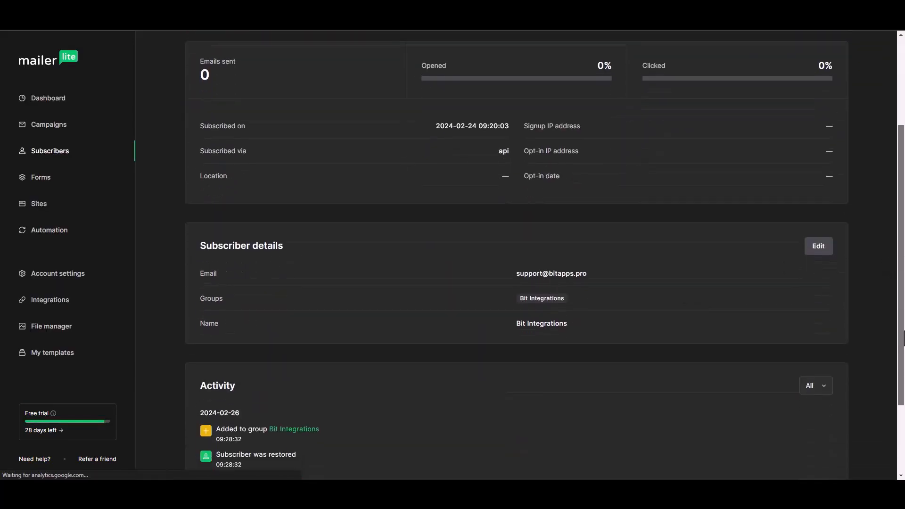
pyautogui.moveTo(232, 331)
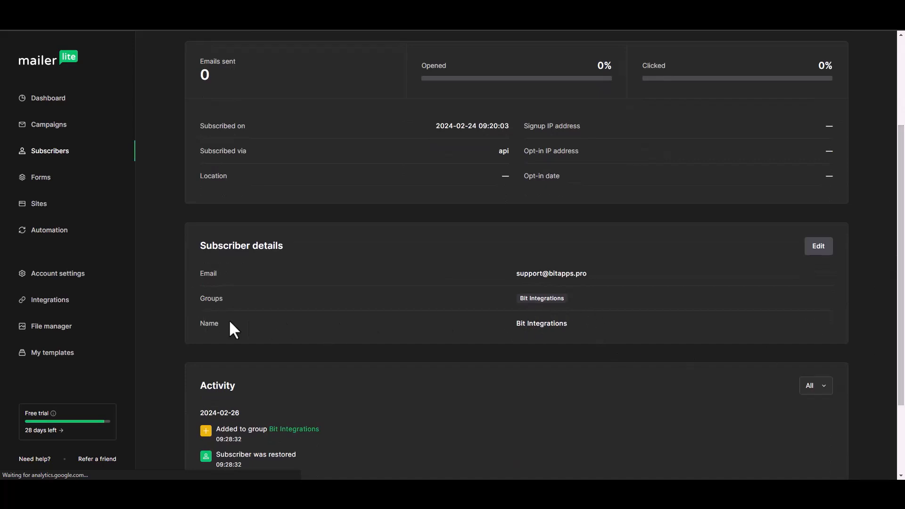